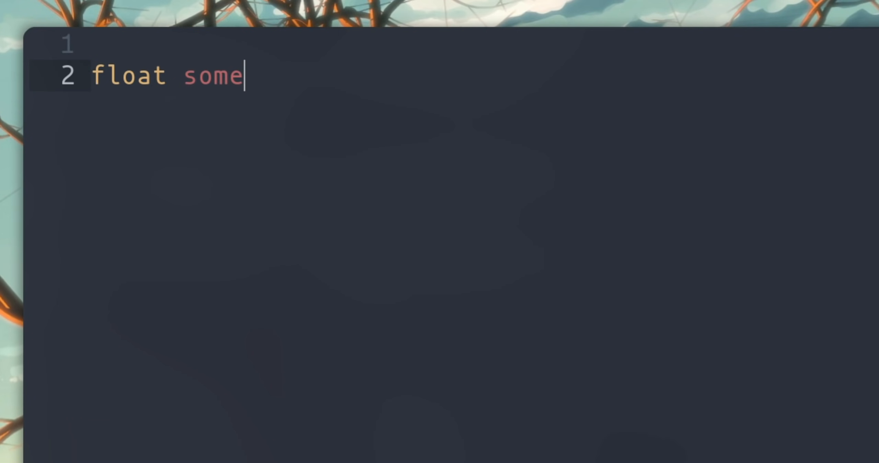
Draft float some_fn(float arg1, float arg2) returning arg1 + arg2 in the Emacs buffer.
text(_fn(float ))
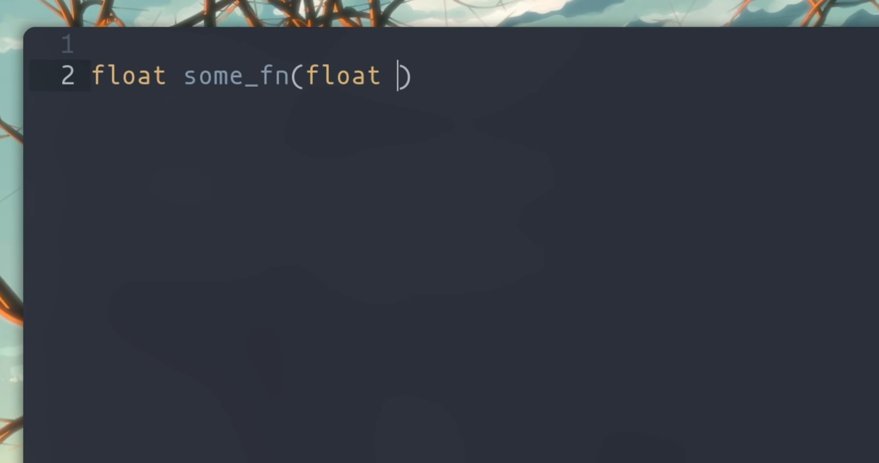
text(arg1, float arg2)
text(return arg1 + ar)
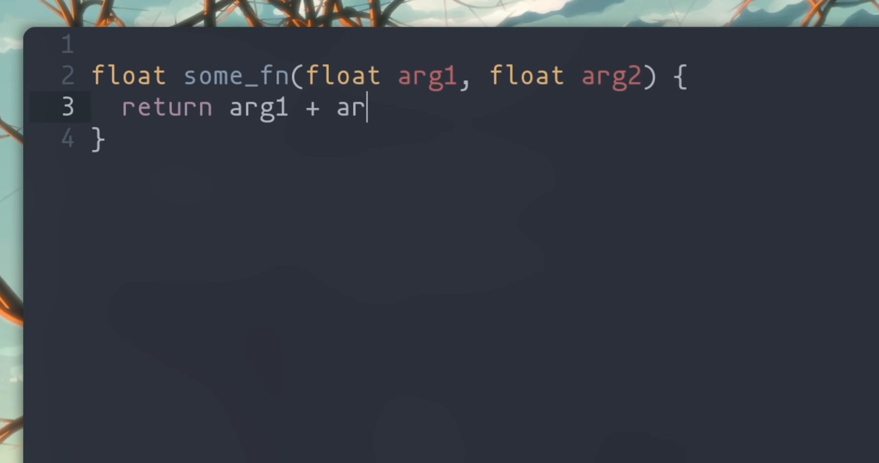
text(g2)
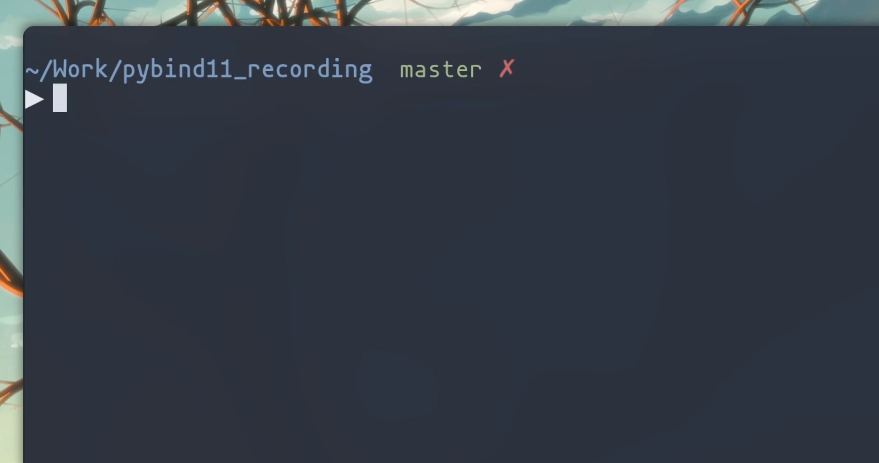
text(git clone https://github.com/pybind/pybind11.git)
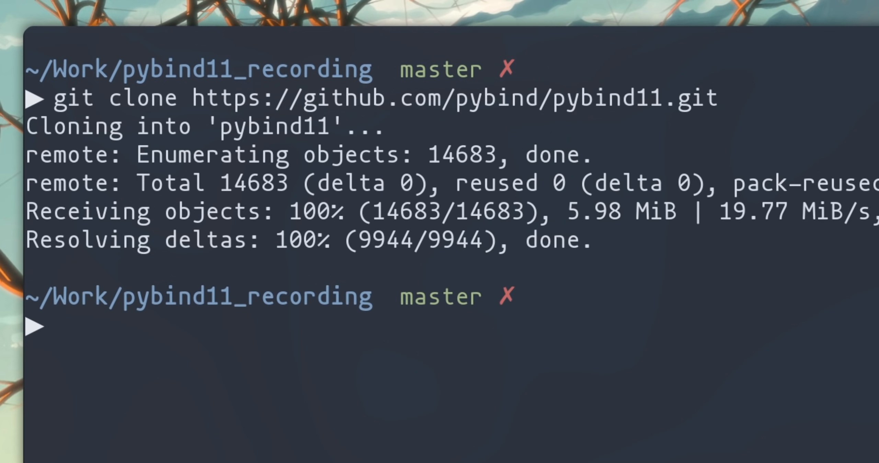
key(ctrl+l)
text(add_subdirecto)
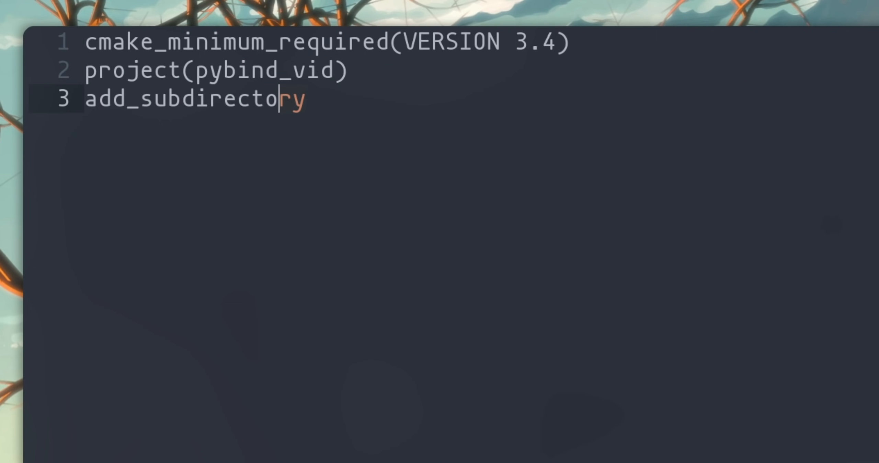
Add add_subdirectory(pybind11) and a pybind11_add_module line to CMakeLists.txt.
text((pybind11))
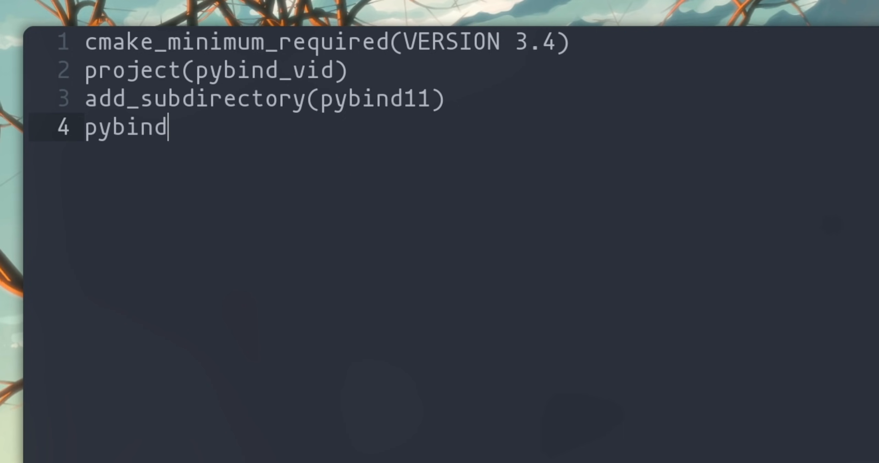
text(11_add_module(mod))
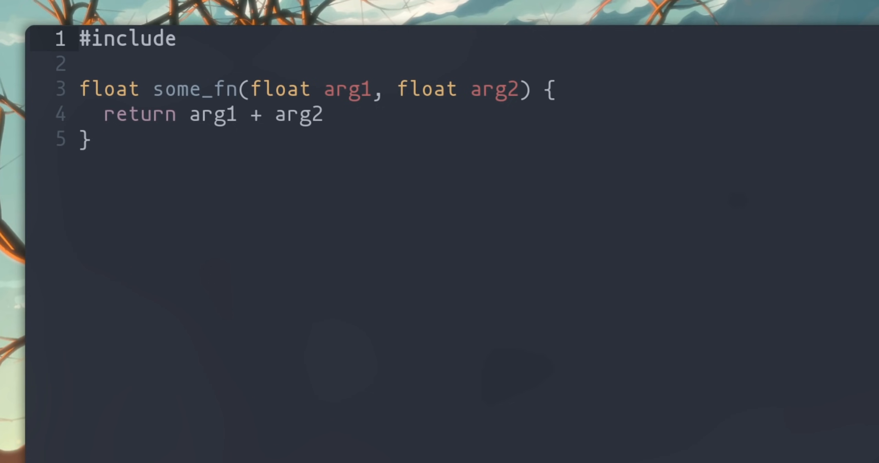
Include <pybind11/pybind11.h>, alias namespace py = pybind11, and start PYBIND11_MODULE for module_name.
text(<pybind11/pybind11.h>)
text(namespace py =)
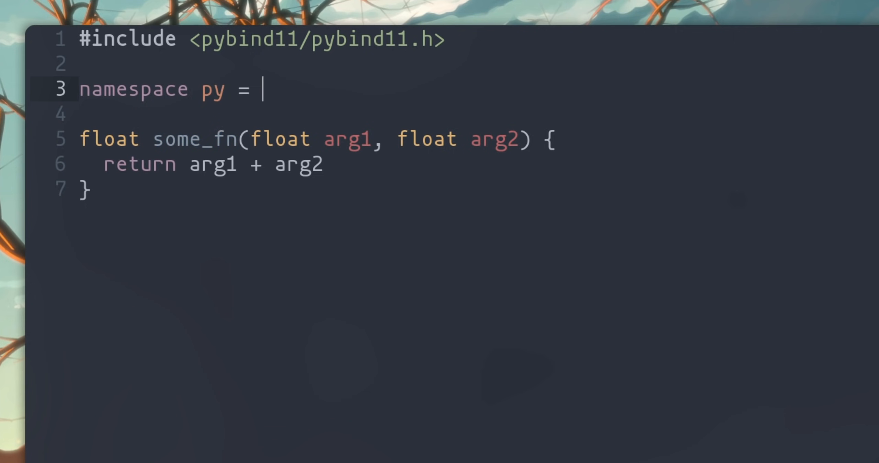
text(pybind11;)
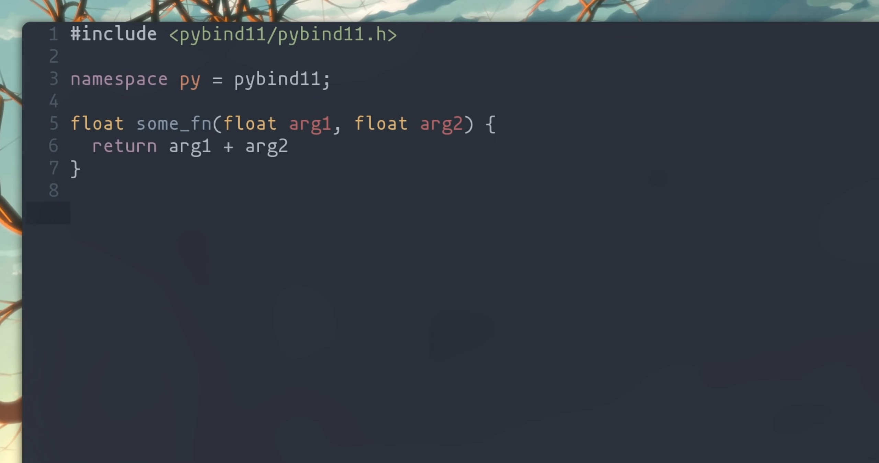
text(PYBIND11_MODULE(module_n, variable)
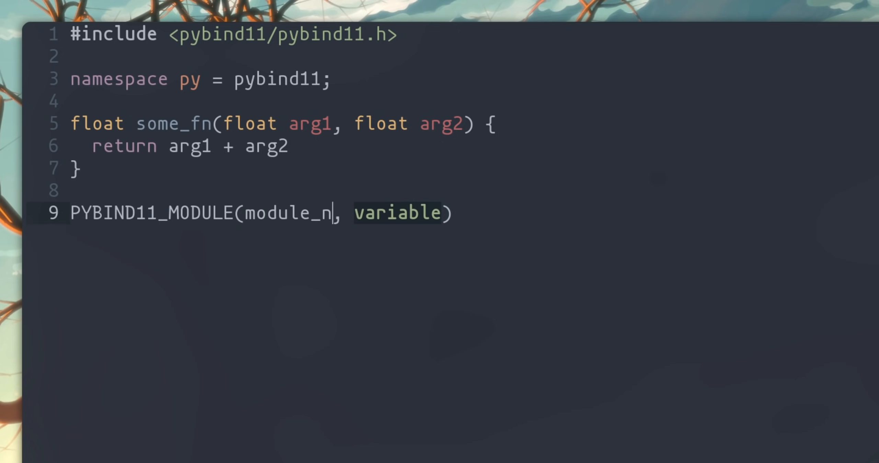
text(ame)
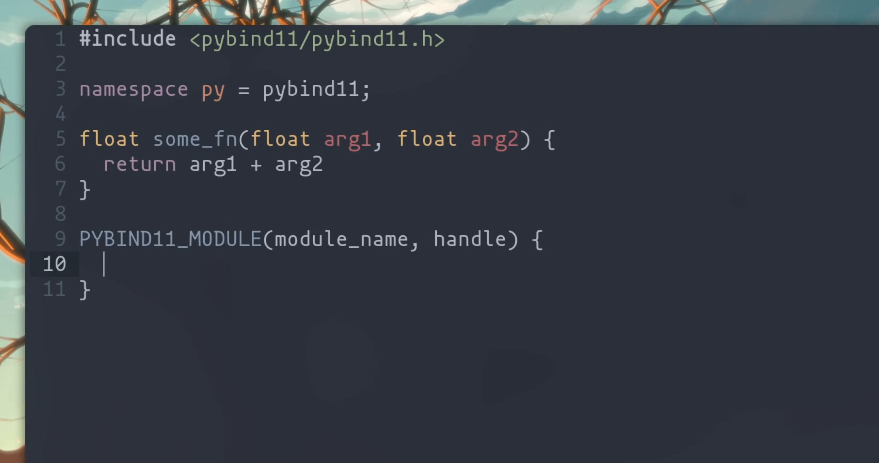
Set the module docstring with handle.doc() = "This is the module docs...".
text(handle.doc)
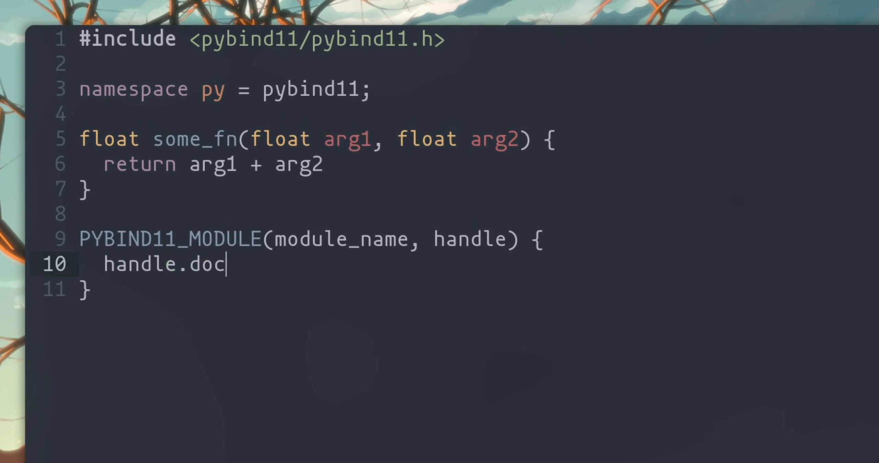
text(())
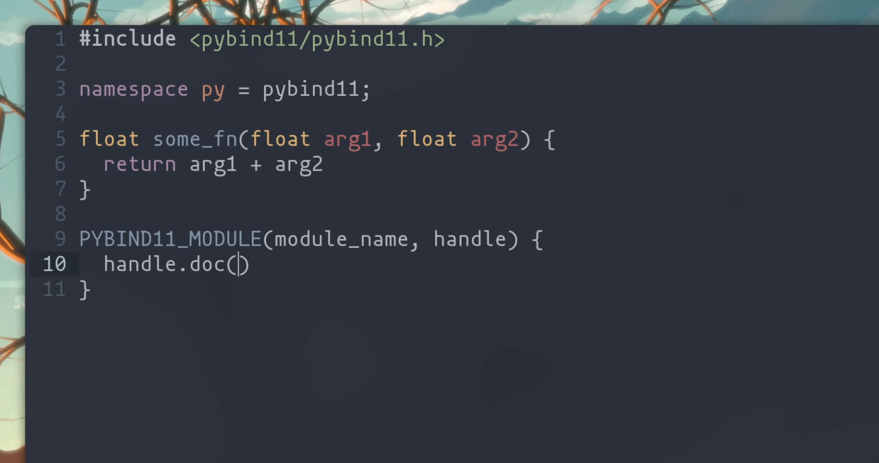
text(= "This ")
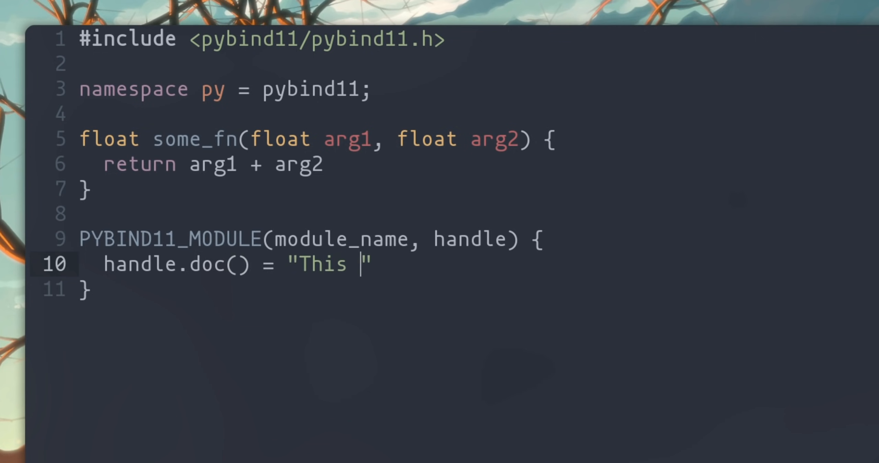
text(is the module docs. Te)
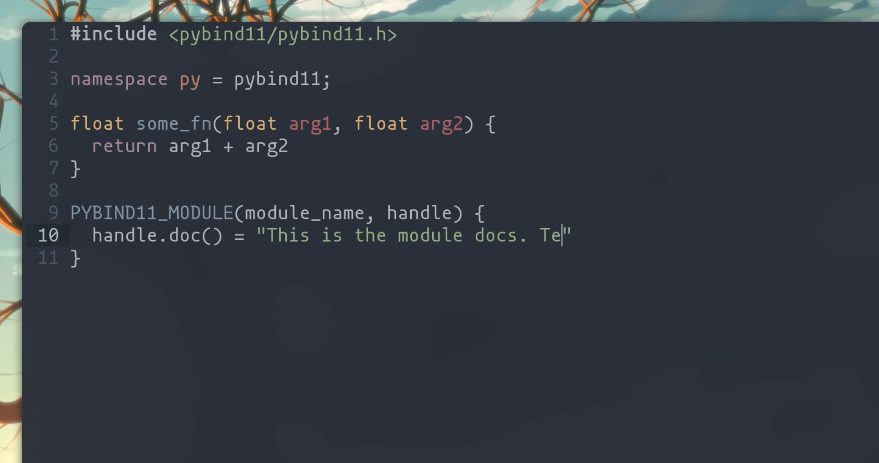
text(ehee";)
text(handl)
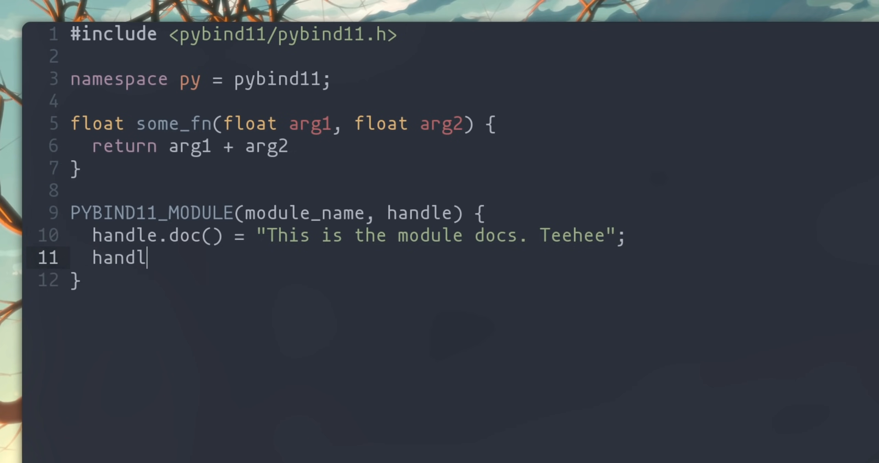
Bind some_fn as some_fn_python_name with handle.def("some_fn_python_name", &some_fn).
text(e.def(""))
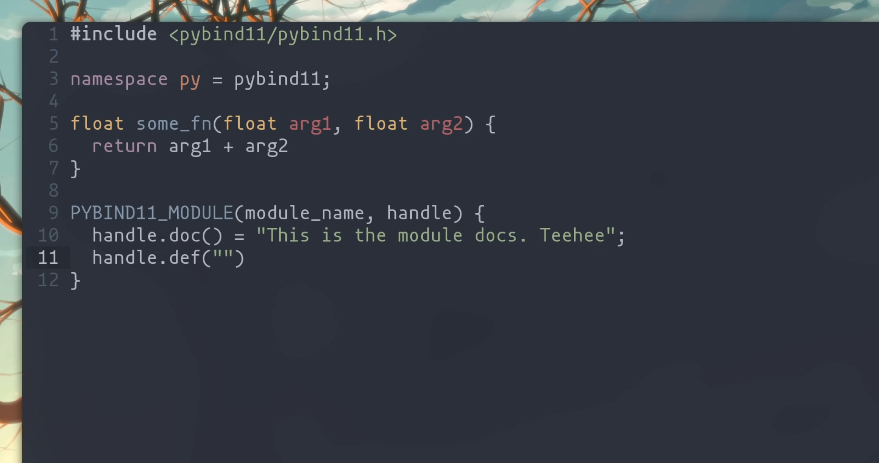
text(some_fn_)
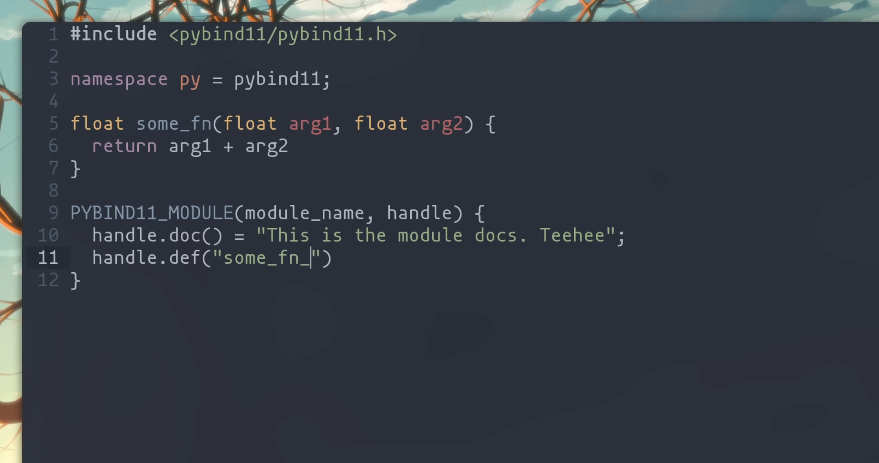
text(python_name)
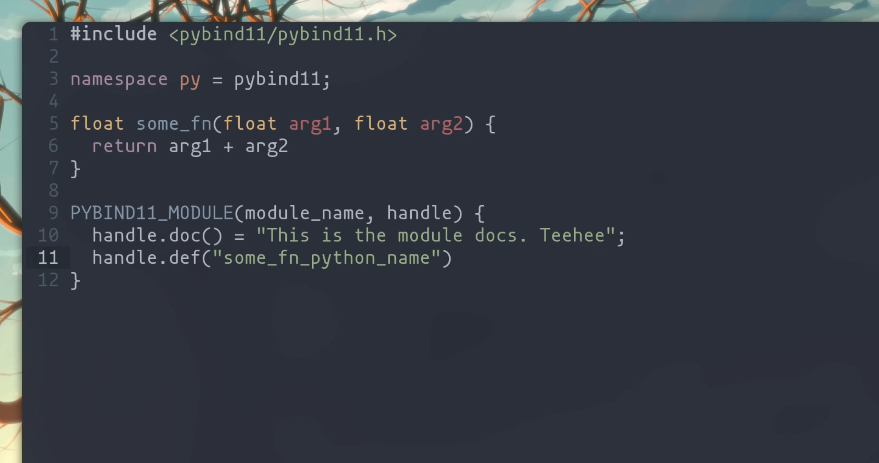
text(, &some_fn);)
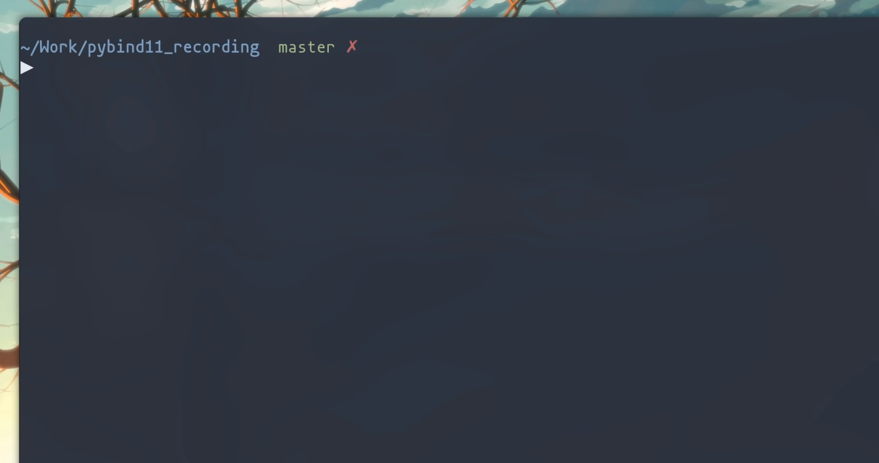
Build in a new build folder with cmake .., fixing the missing semicolon in main.cpp.
text(mkdir build)
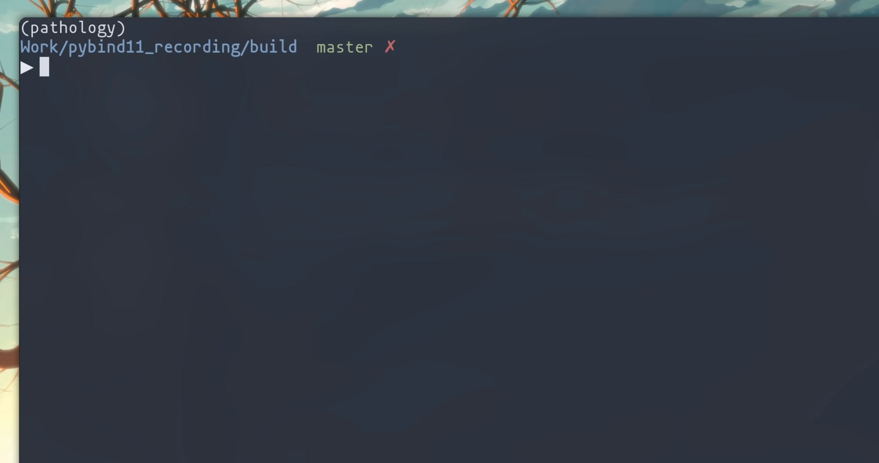
text(cmake ..)
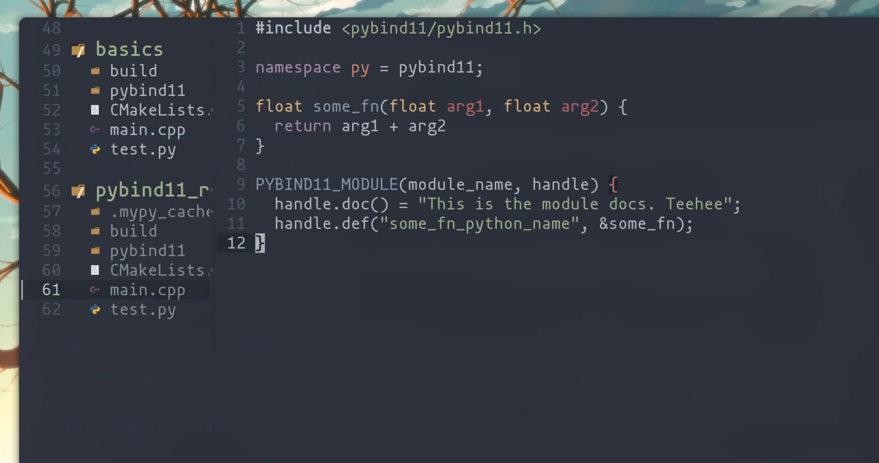
text(;f)
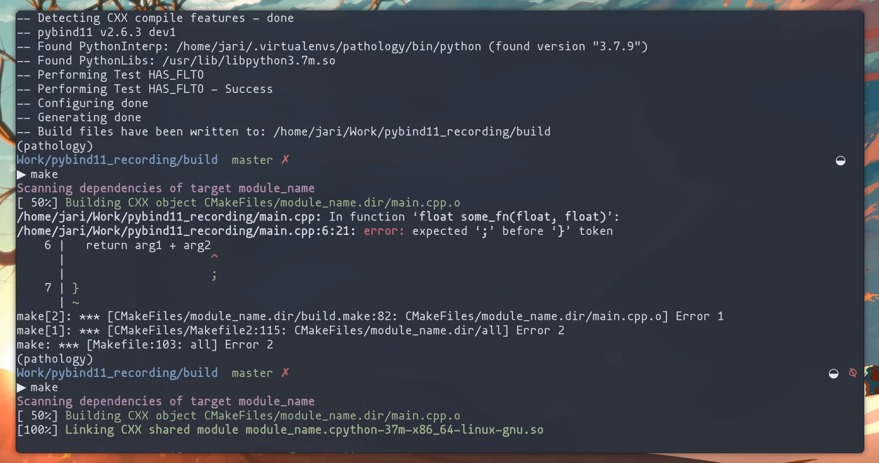
text(cl)
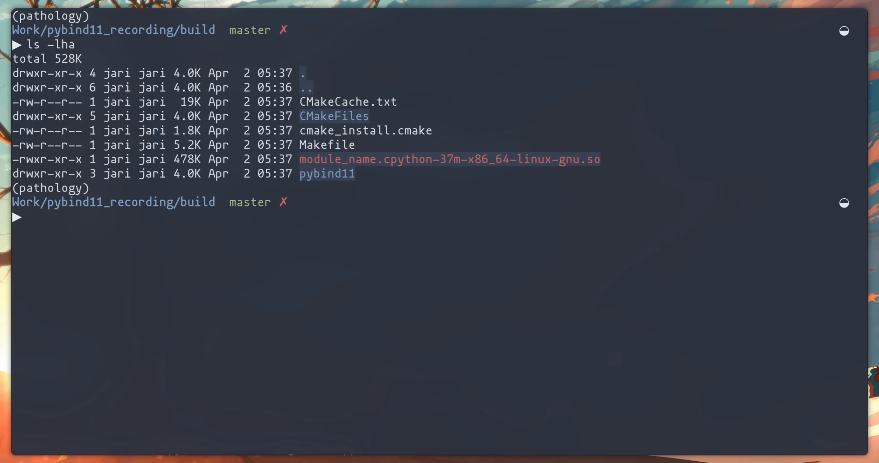
In IPython, import module_name and inspect it with dir() and its __doc__.
text(ipython)
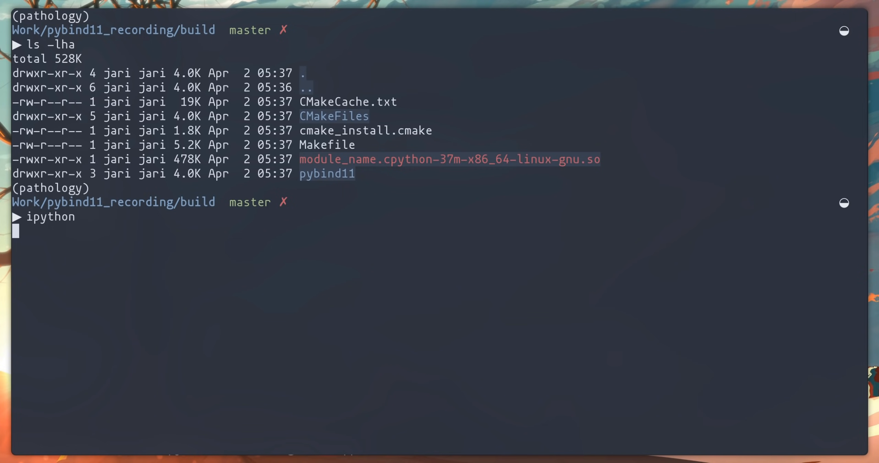
text(import module_name)
text(dir)
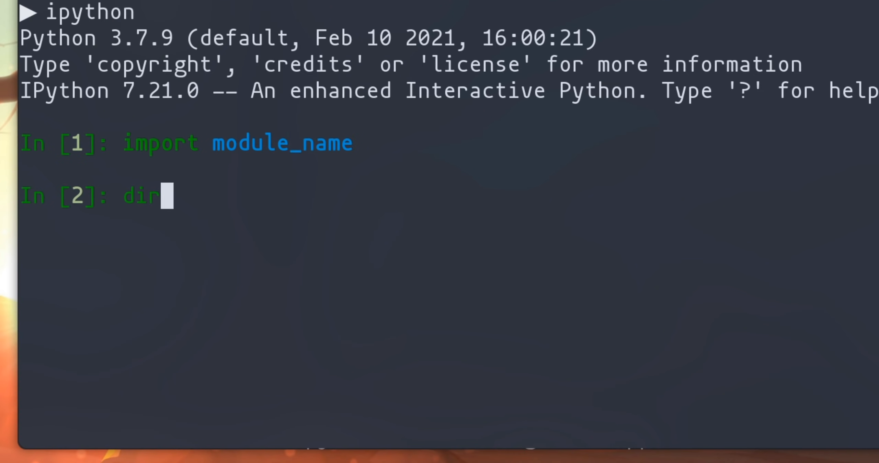
text((module_name))
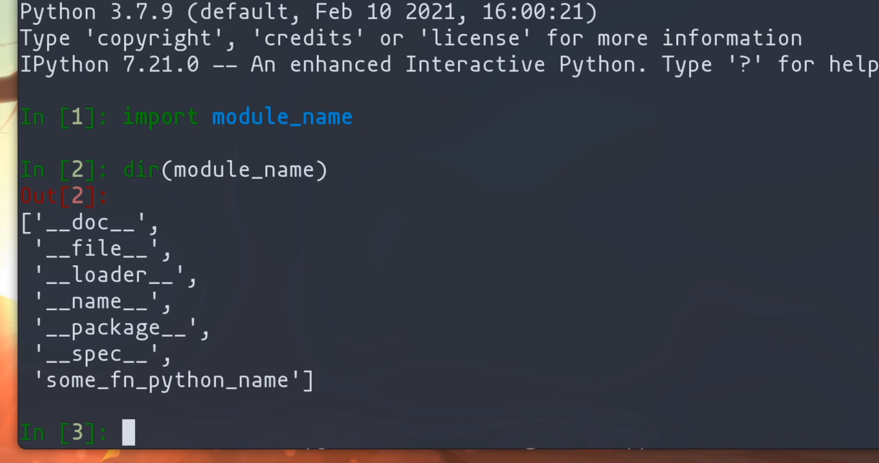
text(module_name.__doc__)
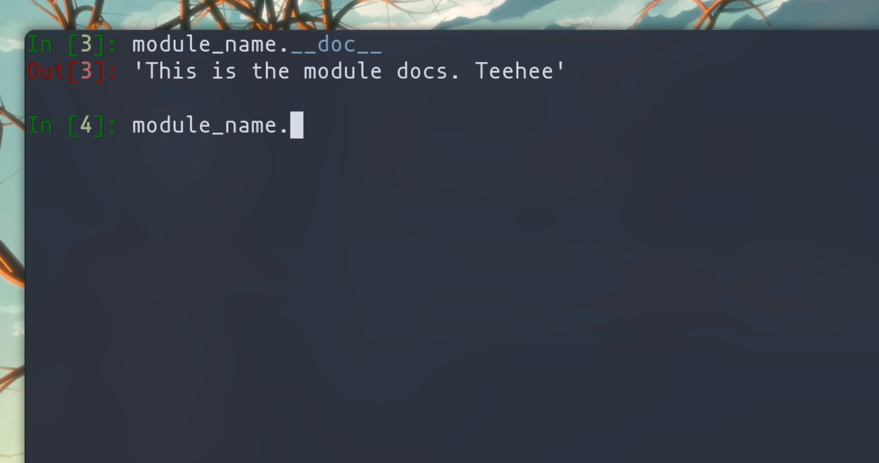
Check some_fn_python_name's signature, see string arguments rejected, then exit IPython.
text(some_fn_python_name?)
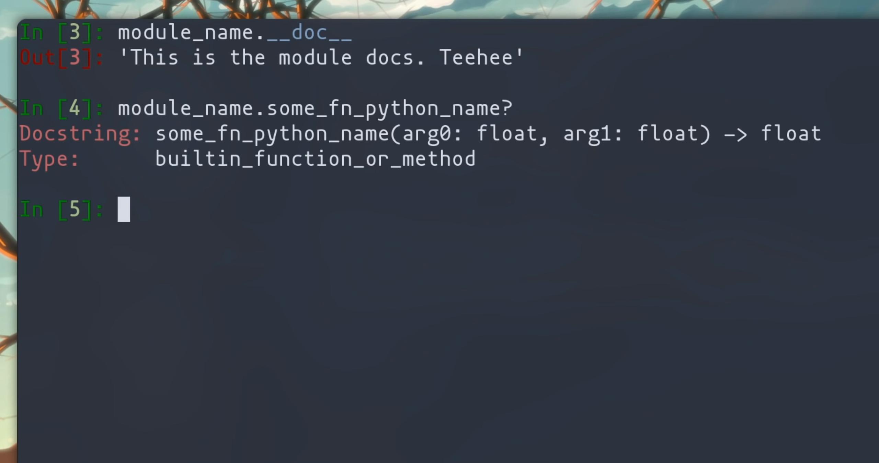
text(module_name.some_fn_python_name?)
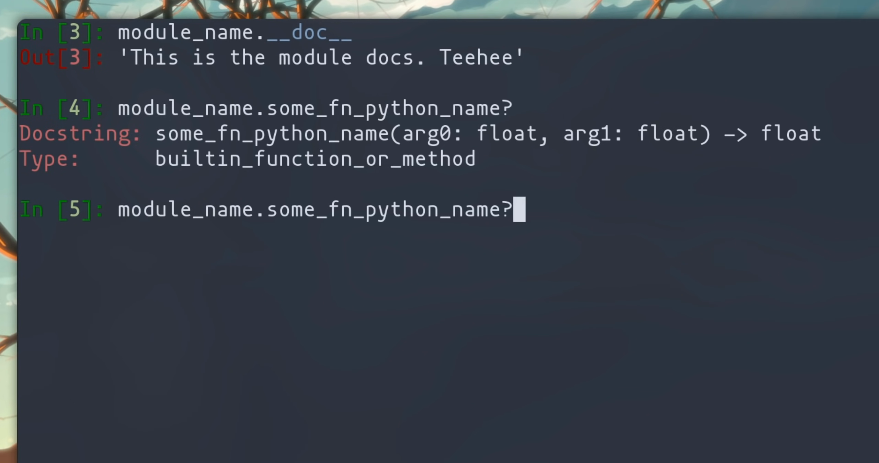
text(("one", "two")
text(module_name.some_fn_python_name(1, 2)
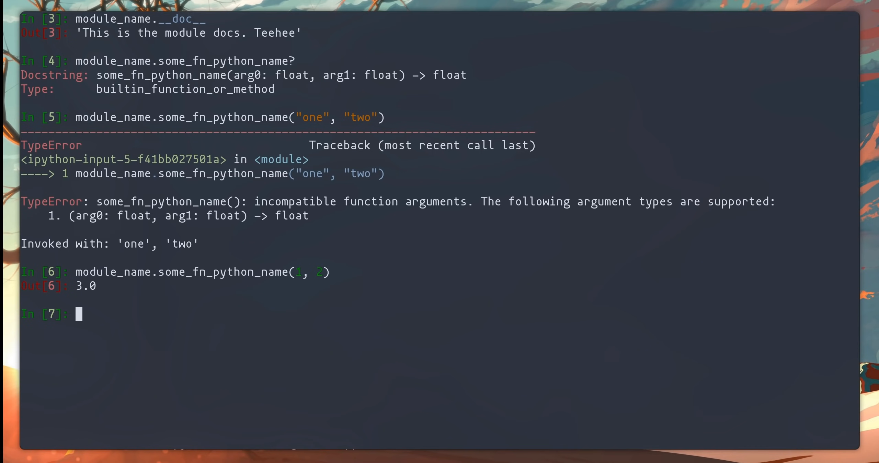
text(exit)
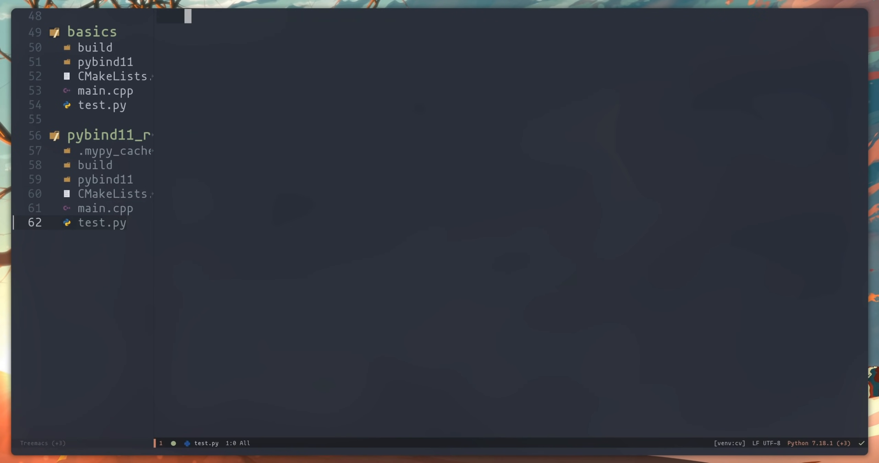
Write 'from build.module_name import *' with a comment and call some_fn_python_name(3, 5).
text(from build.module_name import some)
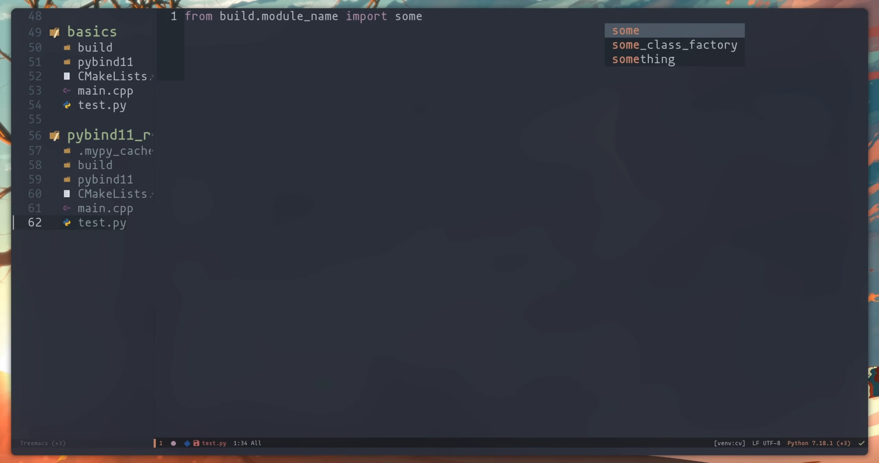
text(* # do as I as)
text(some_fn()
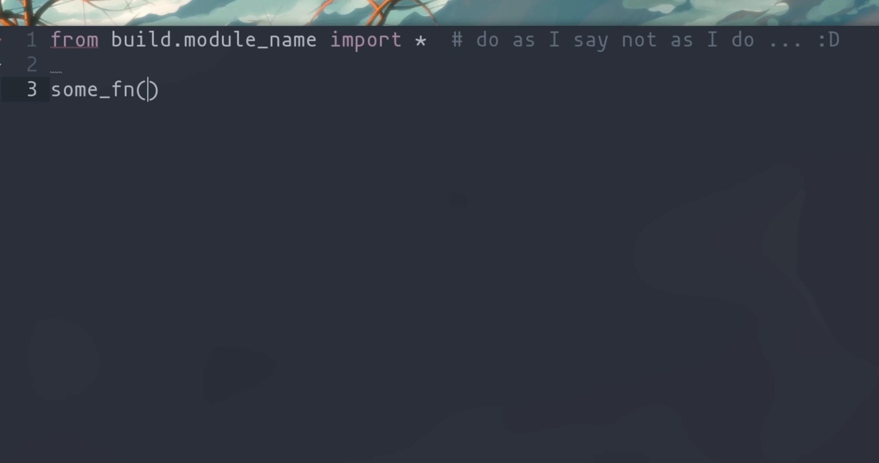
text(_python_name(3, 5)
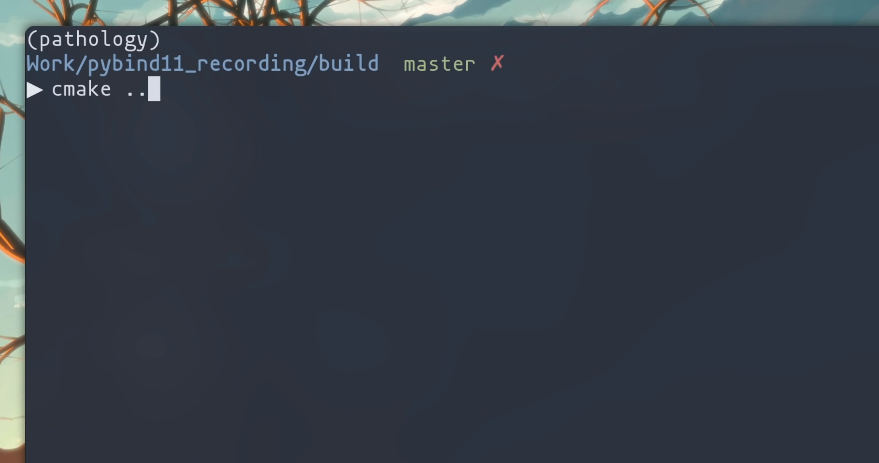
Run 'cmake .. && make && python ../test.py' in the build directory.
text(&& make ^)
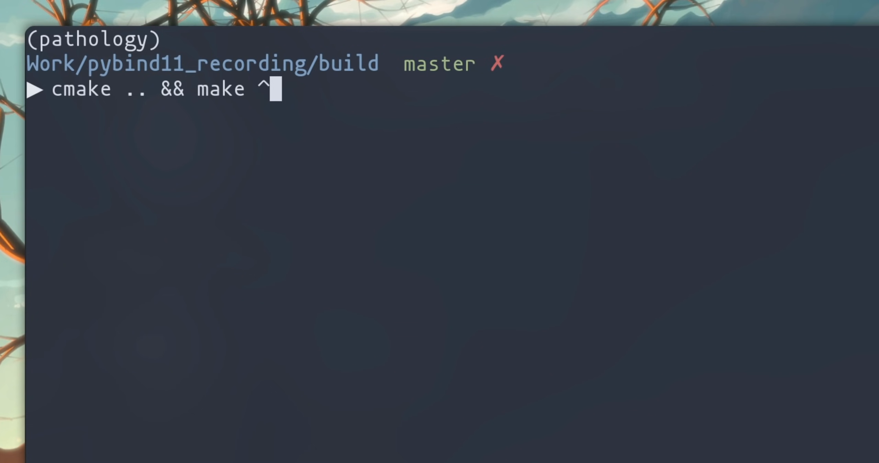
text(& python ../)
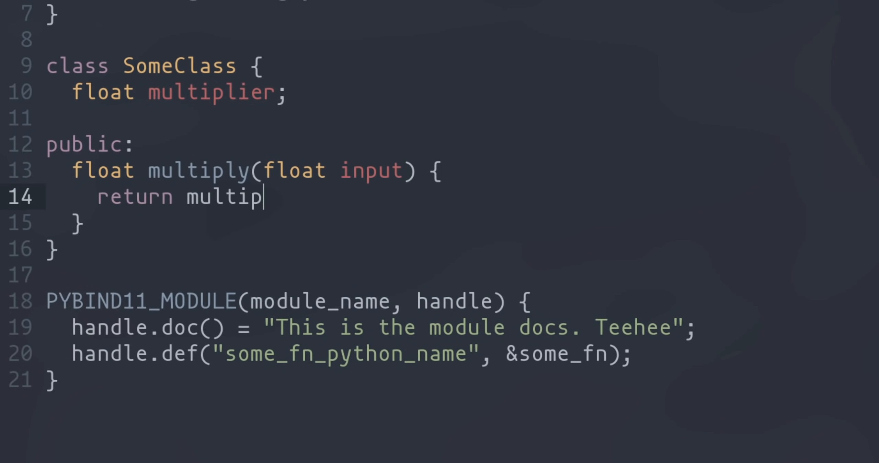
Finish multiply to return multiplier * input and start py::class_<SomeClass>(handle, "PySomeClass").
text(lier * input;)
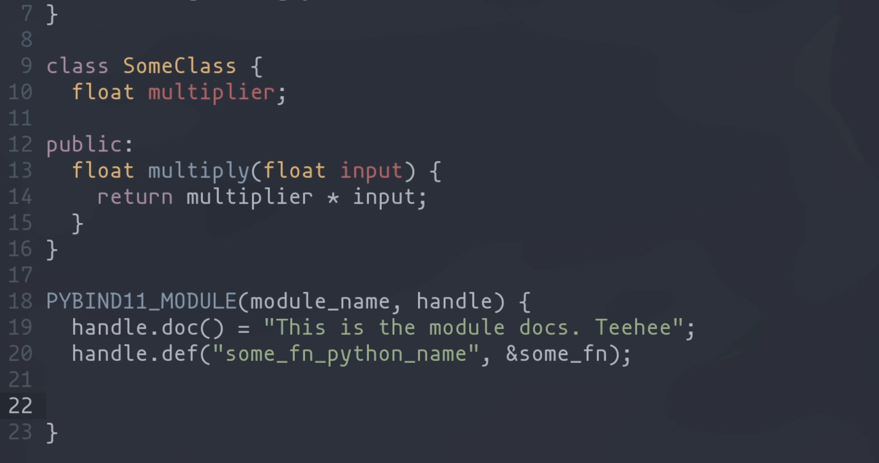
text(py::)
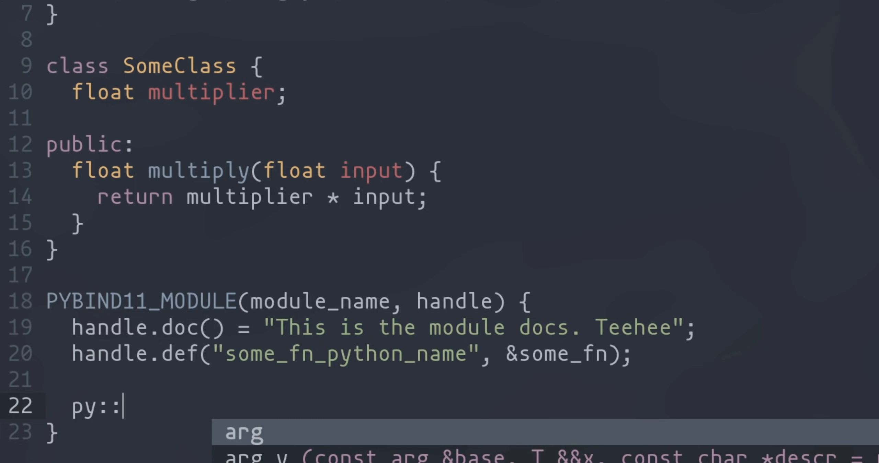
text(class_<SomeClass>()
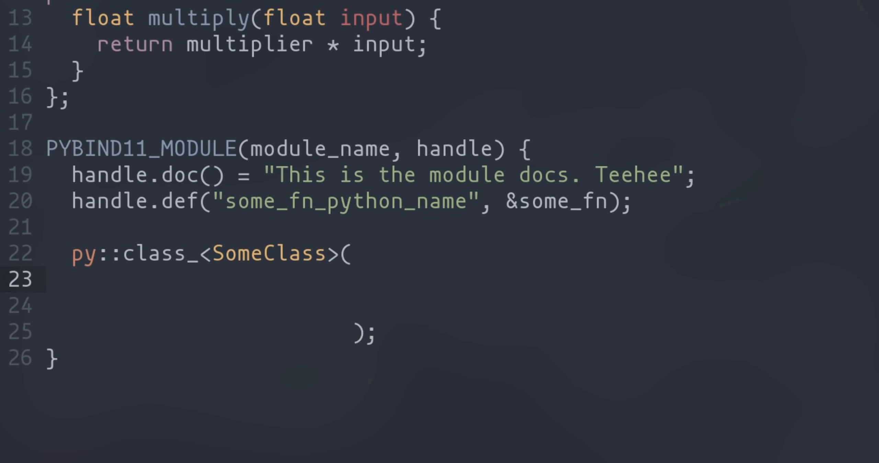
text(handle, "")
text(SomeClass(float multiplier)
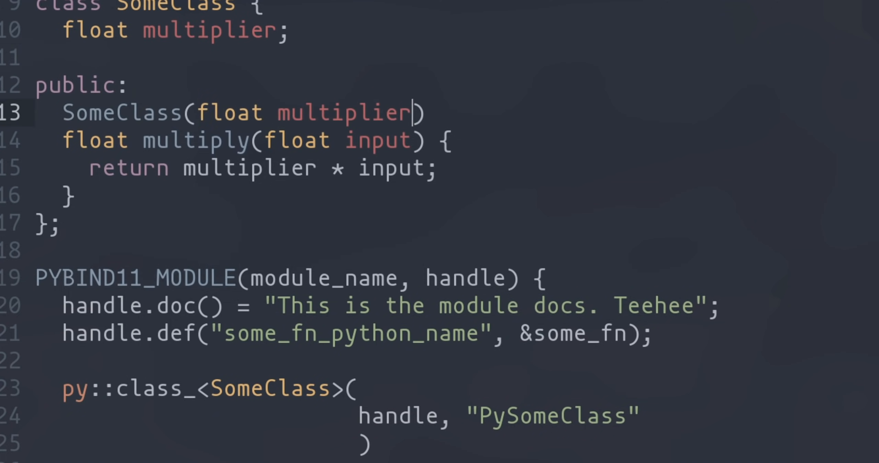
Add the SomeClass(float) constructor initializing multiplier and bind it with .def(py::init<float>()).
text(_) : multiplier(multiplier_) {};)
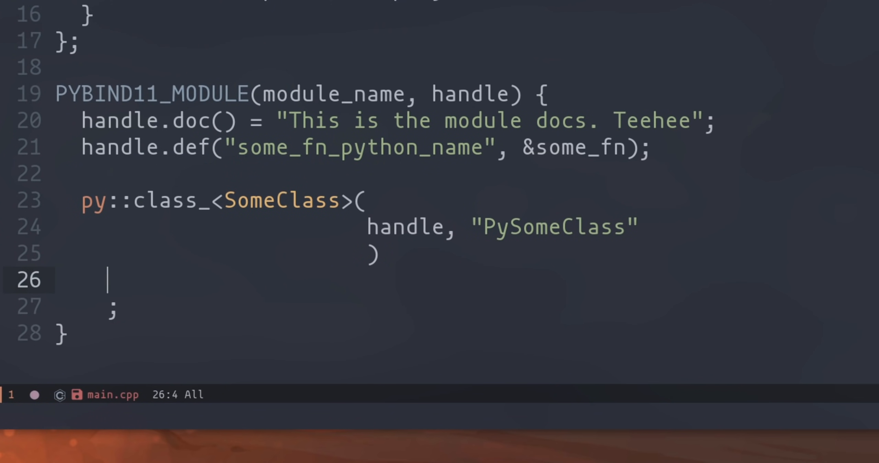
text(.def(py))
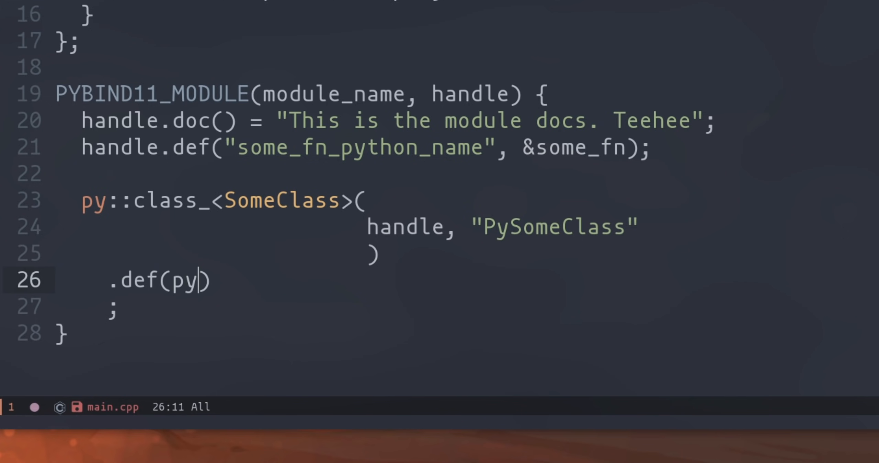
text(::init<)
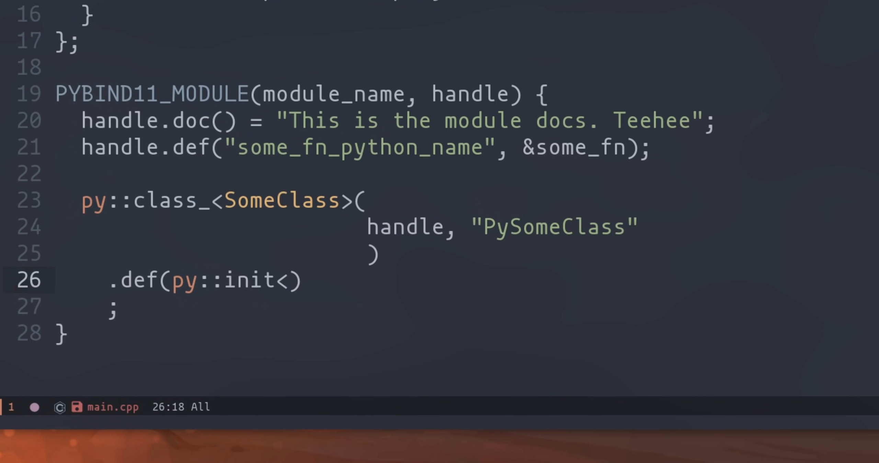
text(float>)
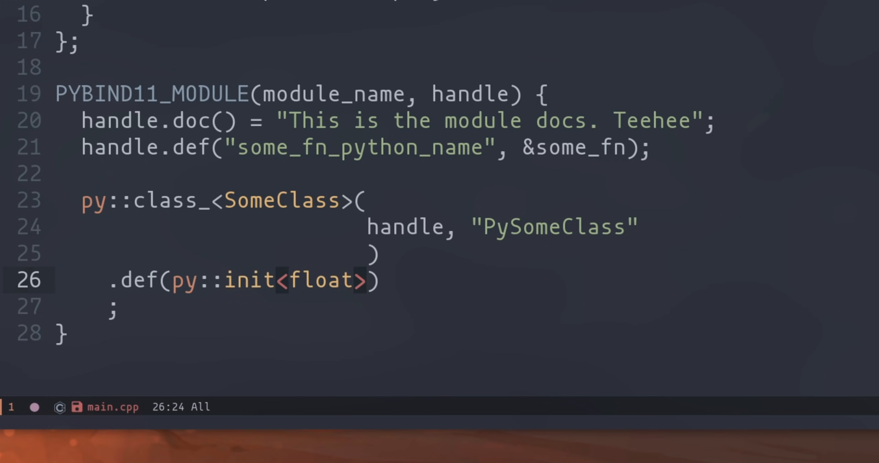
text(())
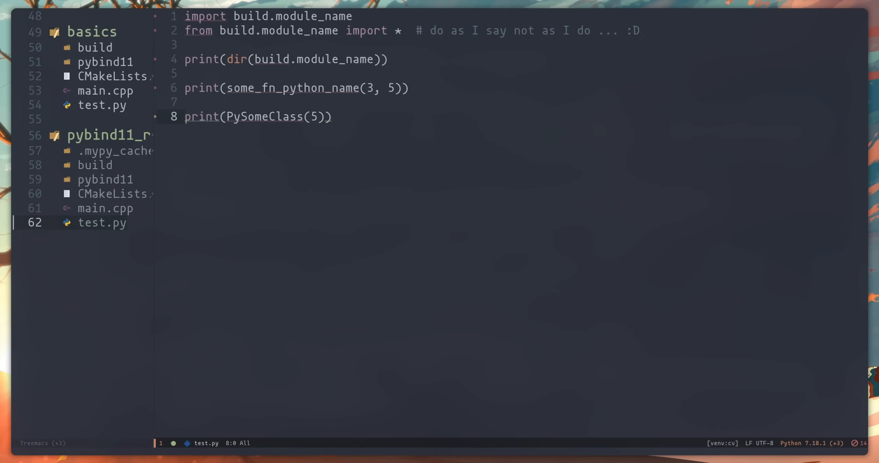
Bind multiply on PySomeClass with .def("multiply", &SomeClass::multiply) after the failed test run.
click(103, 208)
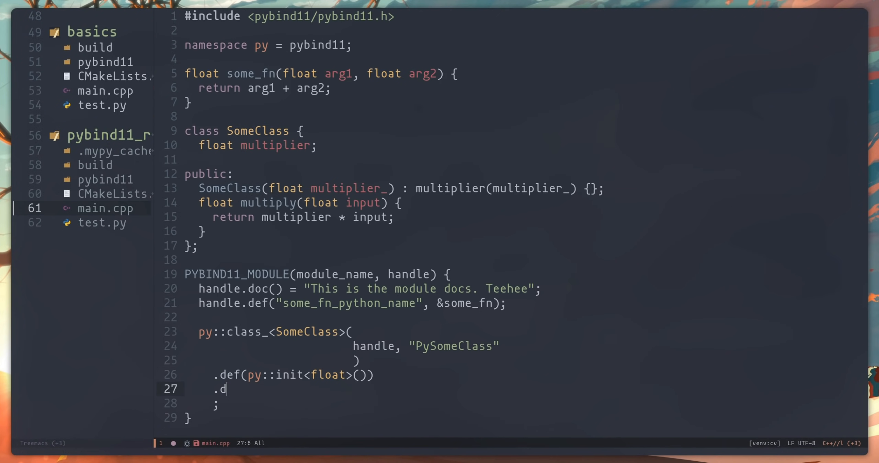
text(ef("mu)
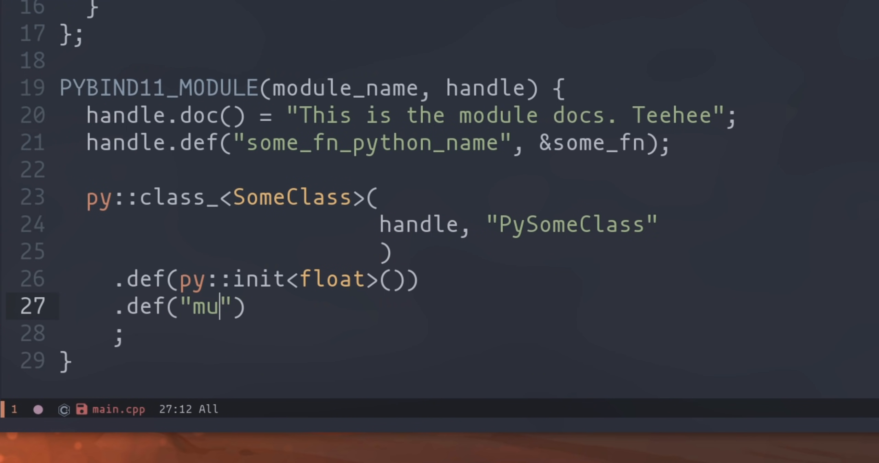
text(ltiply", &)
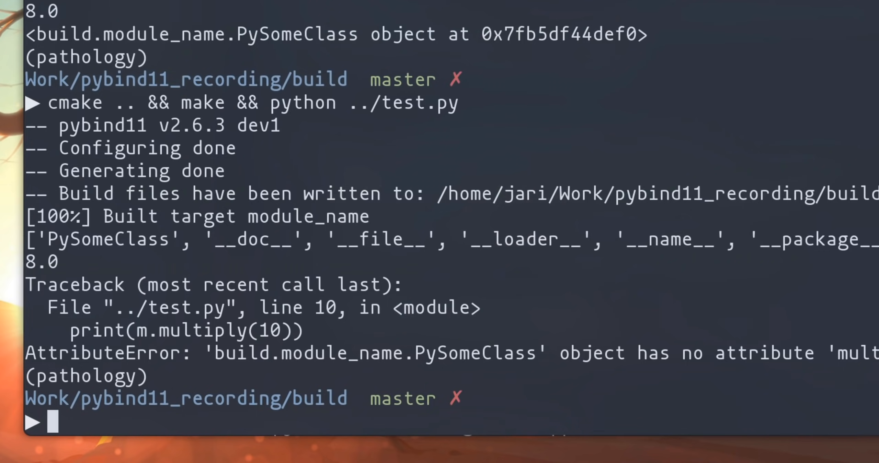
key(Return)
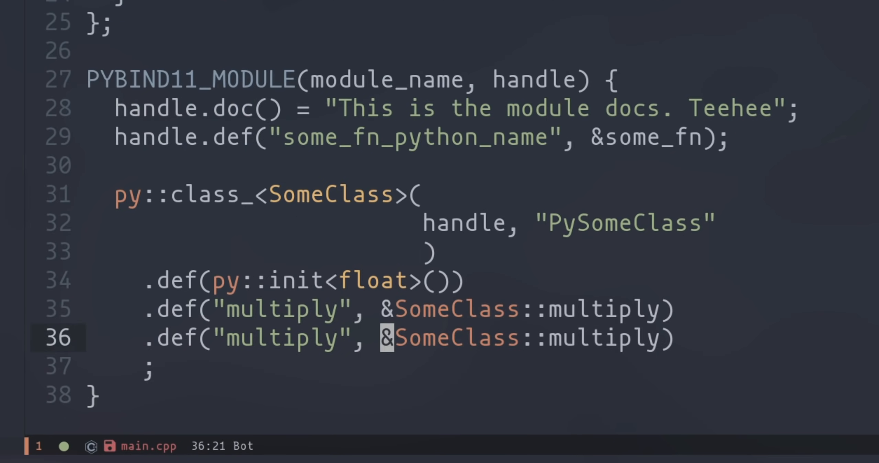
text(_list)
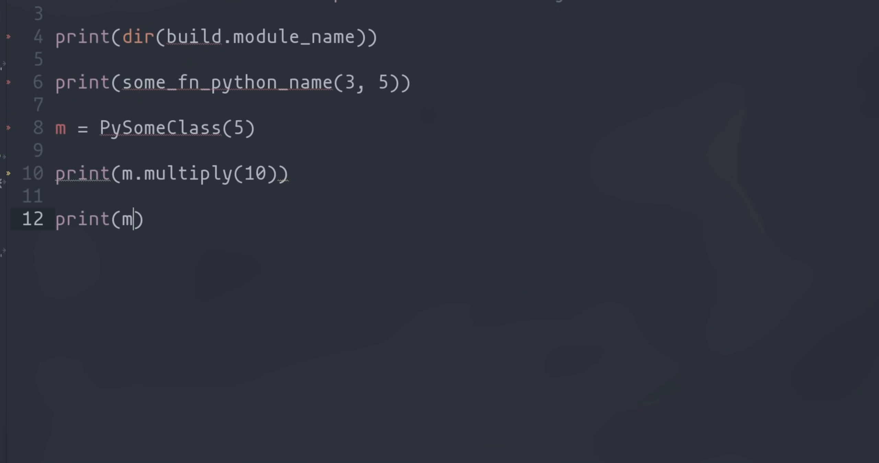
Call multiply_list([1, 3]) in test.py, then add #include <pybind11/stl.h> to main.cpp.
text(.multiply_list([1, 3, ])
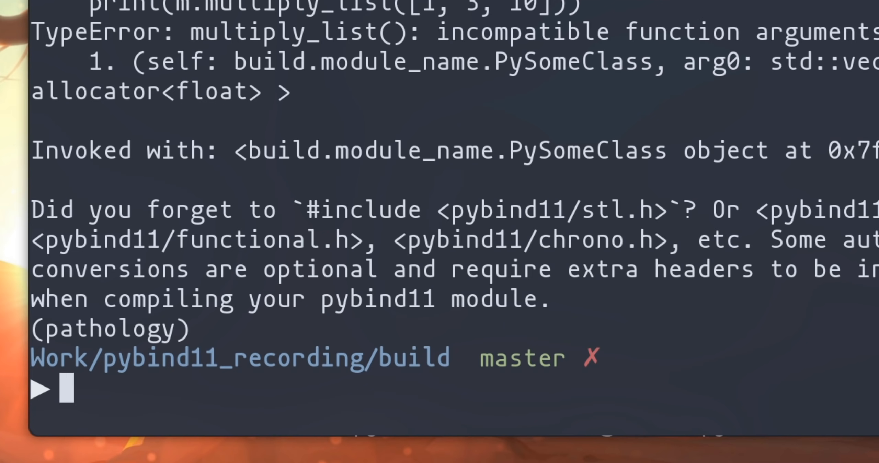
mouse_move(455, 204)
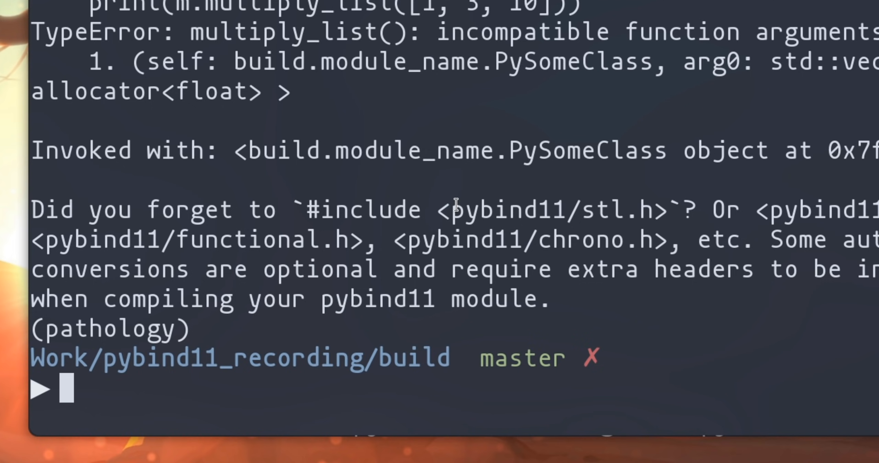
mouse_move(117, 296)
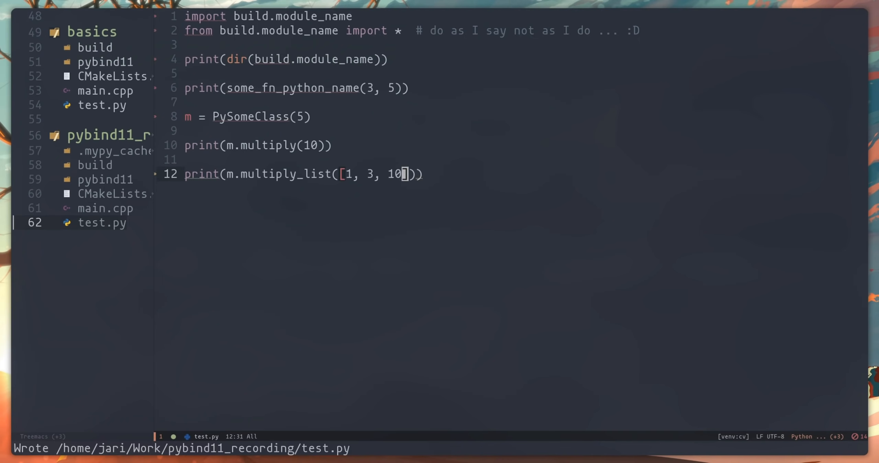
click(104, 209)
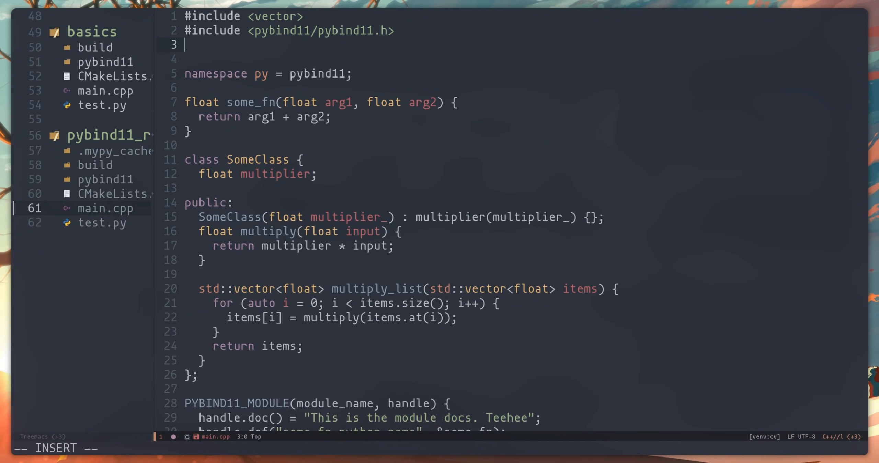
text(#include <pybind11/st)
text(py::tuple multiply_)
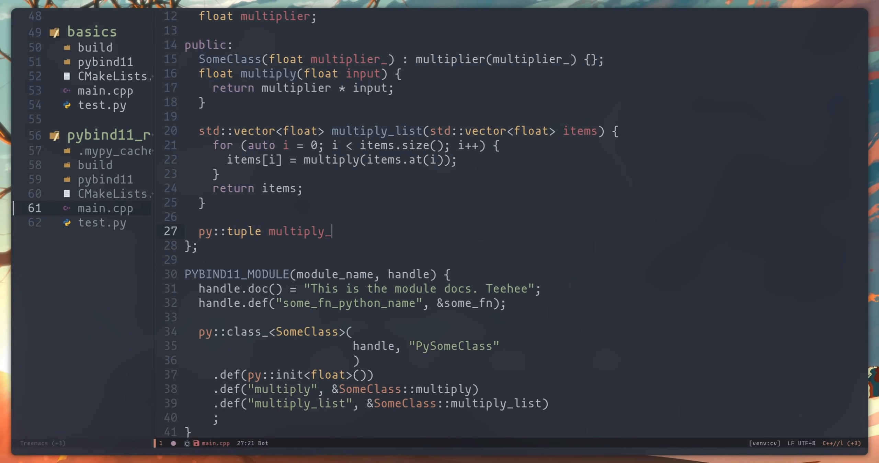
Declare multiply_two(float one, float two) and call m.multiply_two(10, 20) from test.py.
text(two(float one, float two))
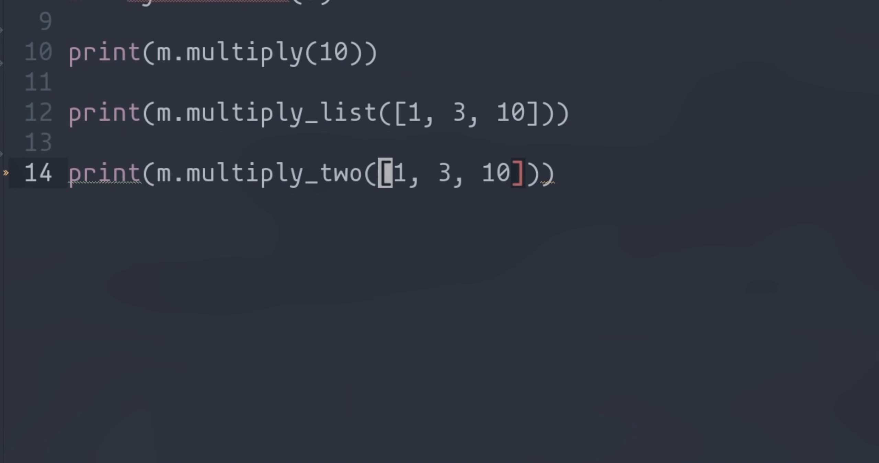
text(10, 20)
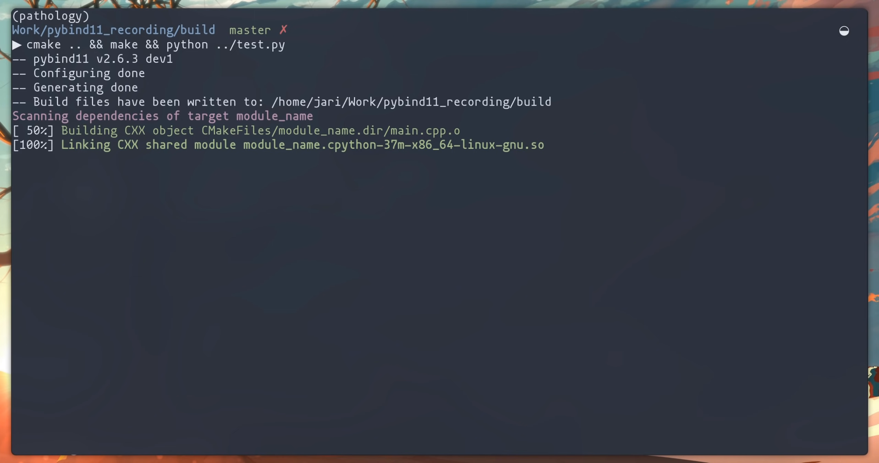
key(Return)
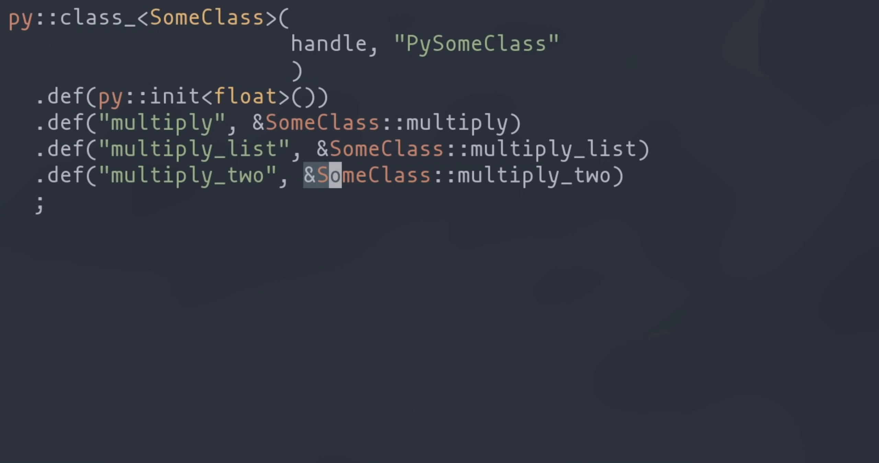
Bind multiply_two through a [](SomeClass &self, float one, float two) lambda instead.
key(Delete)
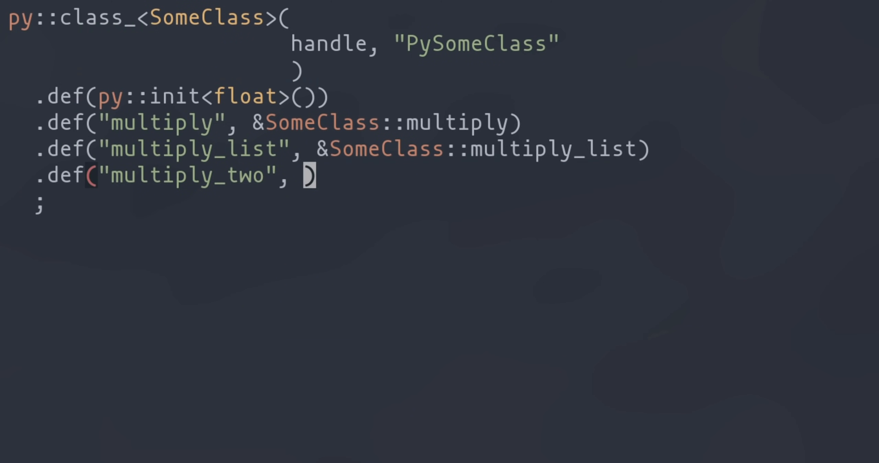
text([](So)
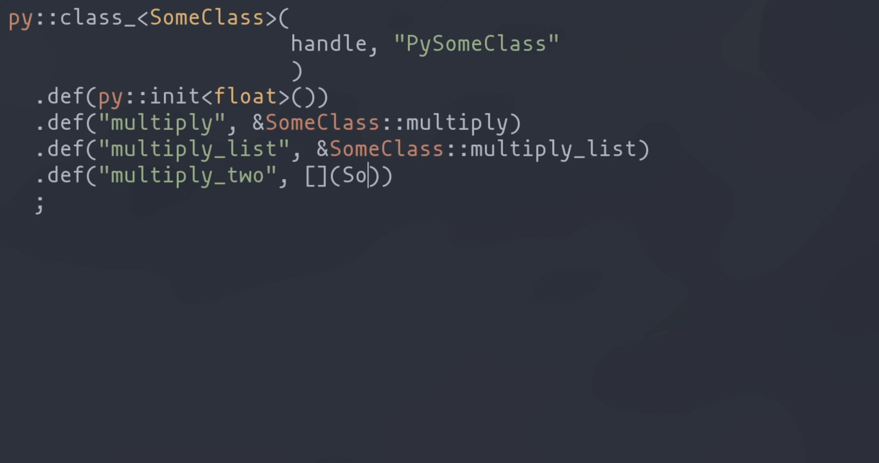
text(meClass &self)
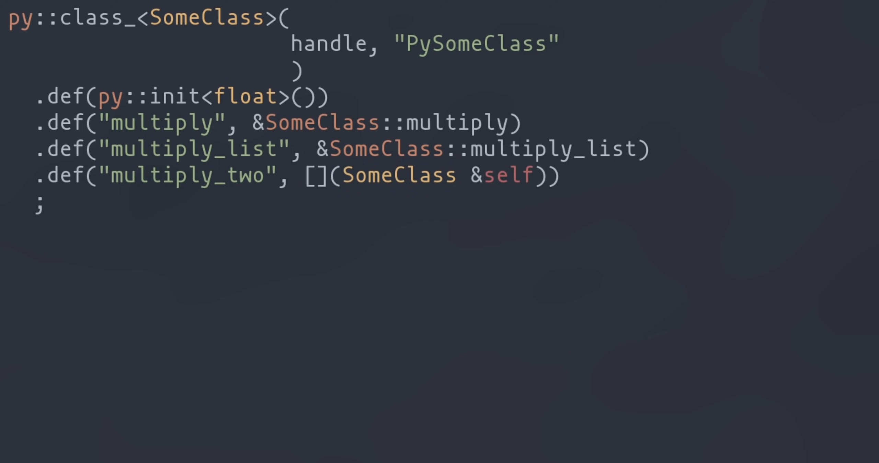
text(, float one, float two)
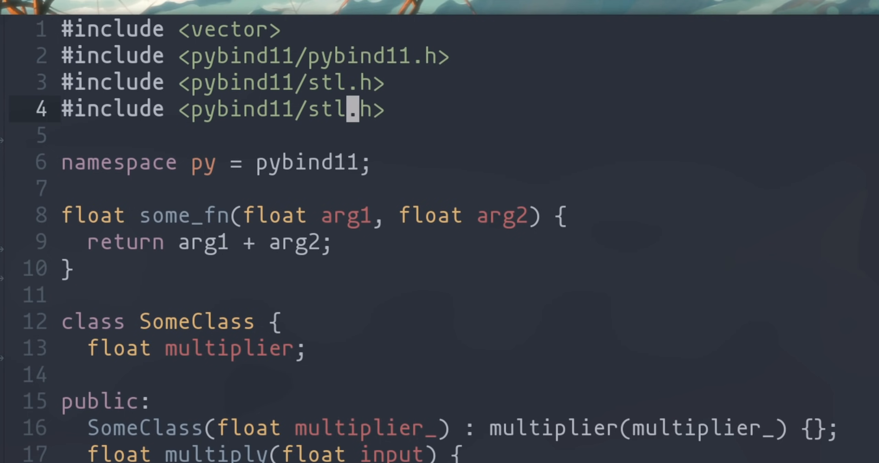
Include pybind11/numpy.h, set out[i][j] = 255 in make_image, and bind it via py::cast.
text(numpy)
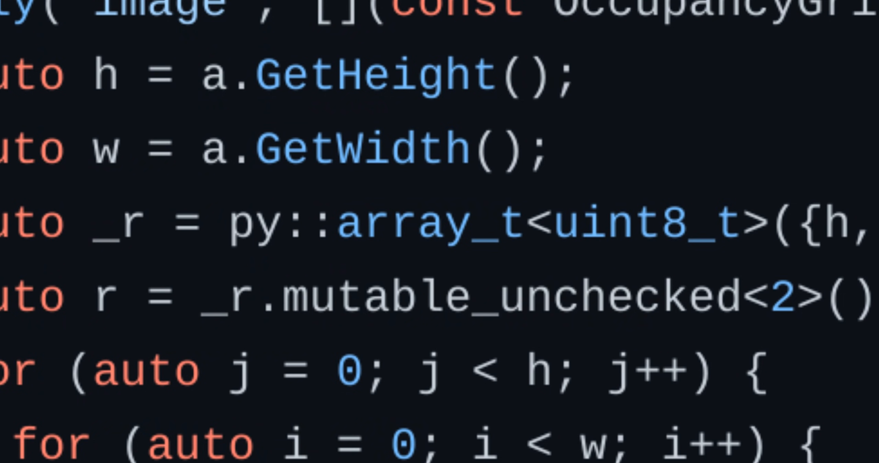
scroll(down, 3)
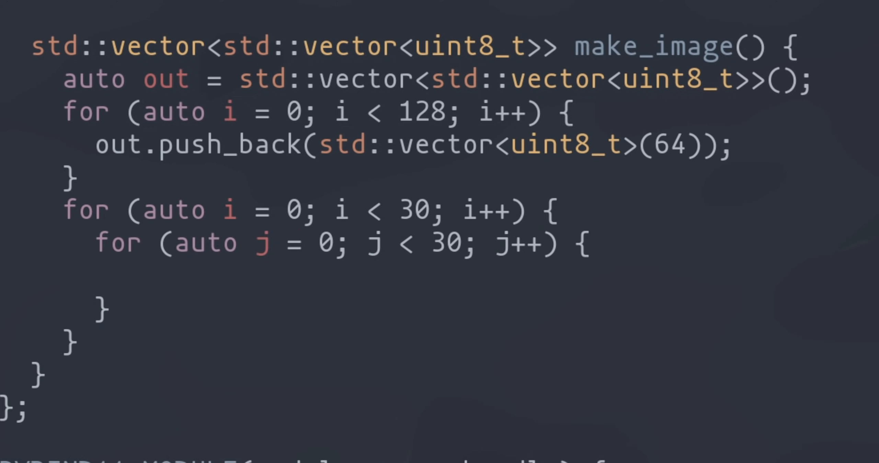
text(out[i])
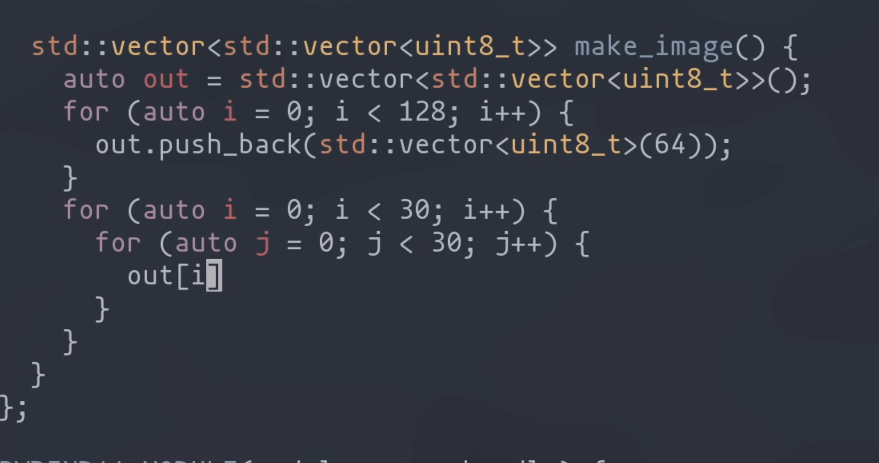
text(][j] = 255;)
text(py::array)
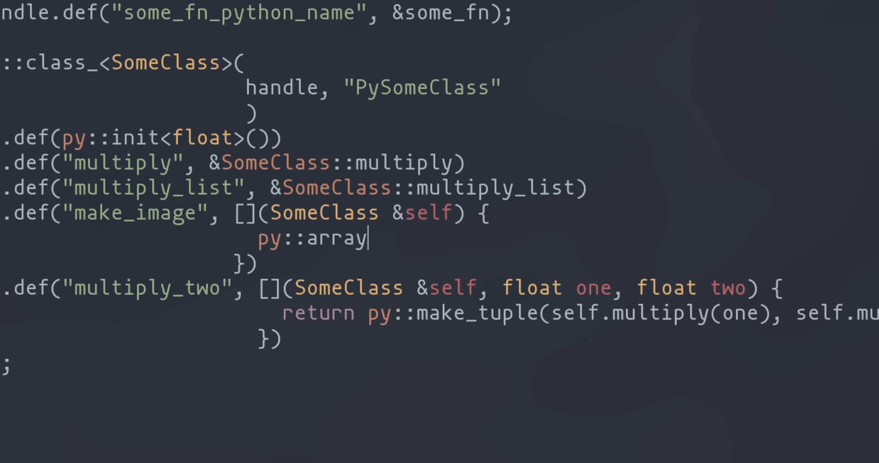
text(out = py::cast(self.make_i)
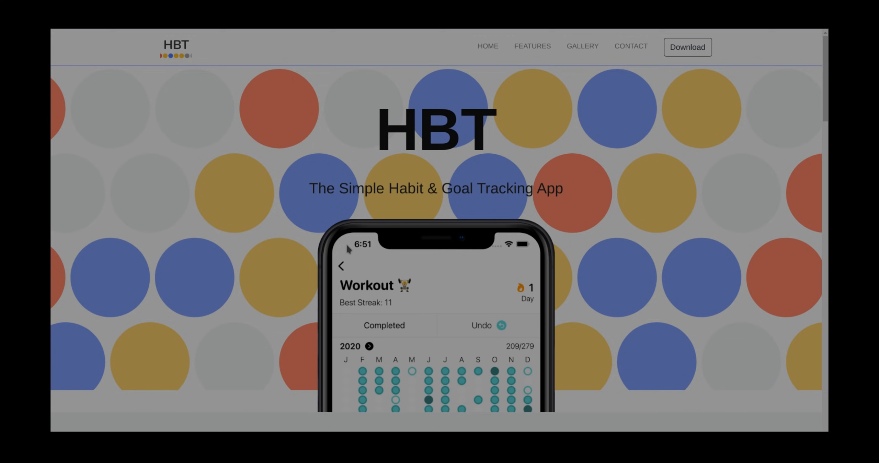
scroll(down, 3)
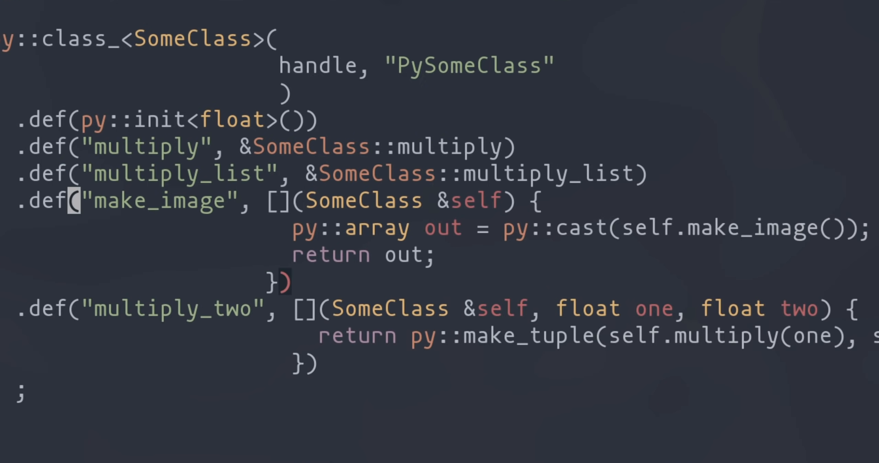
Make image read-only, add set_mult(float val), and bind multiplier with get_mult/set_mult.
text(_property_readonl)
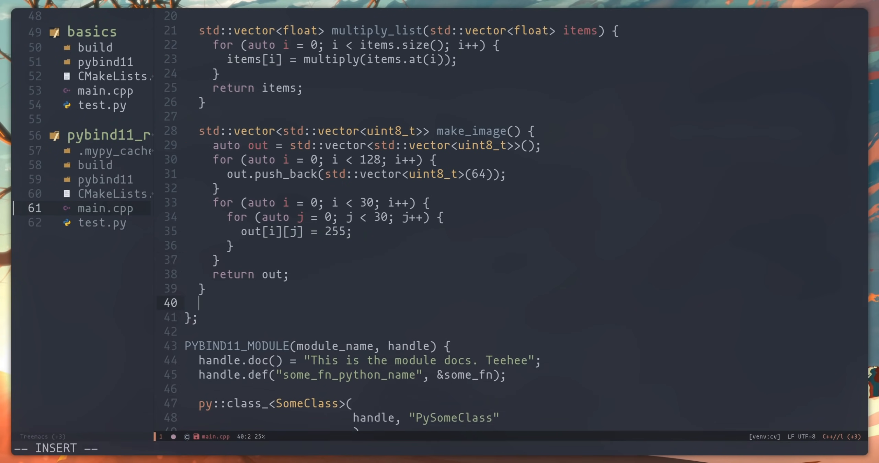
text(void set_mult(float val))
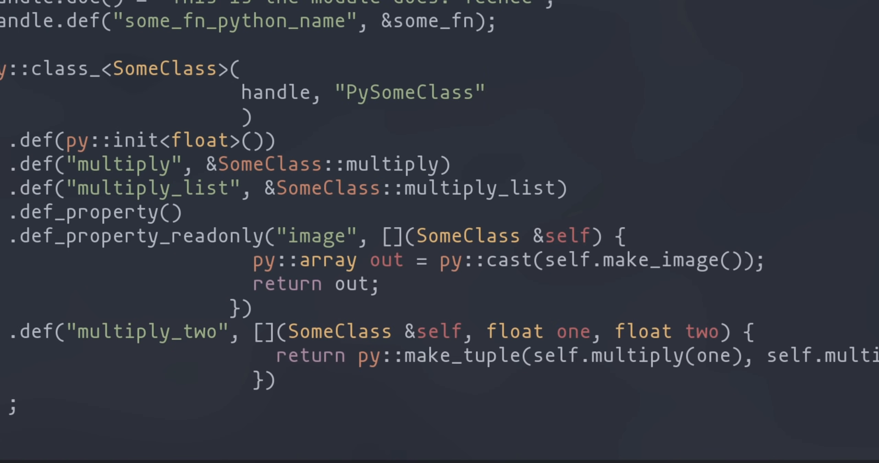
text("multiplier",)
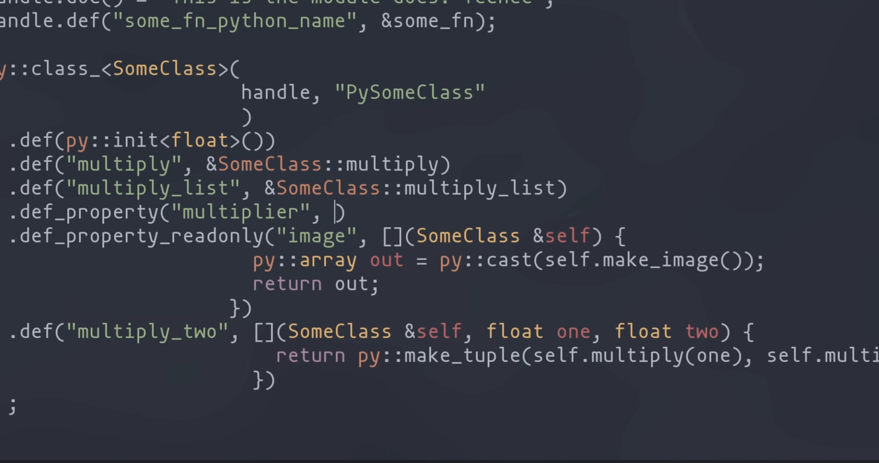
text(&SomeClass::get_mult, &S)
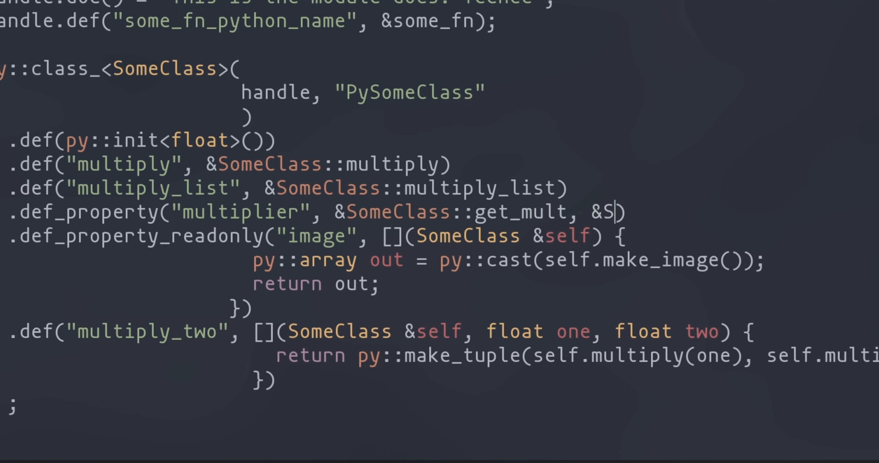
text(omeClass::set_mult)
text(std)
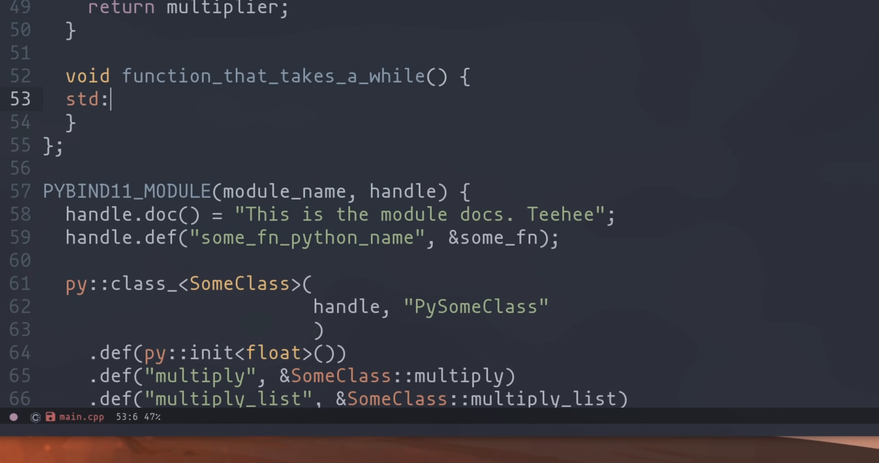
Write function_that_takes_a_while printing 'starting fn', sleeping 2000 ms, with py::gil_scoped_release.
text(:cout << "starting fn" << std::endl;)
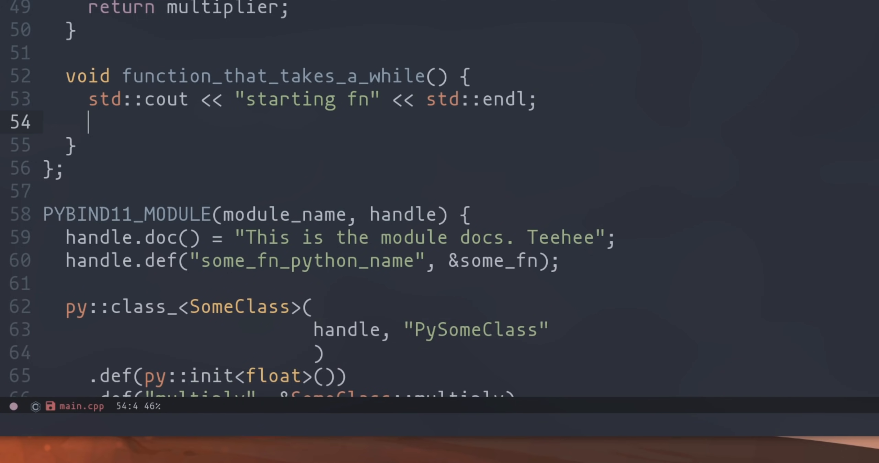
text(std::this_thread::sleep_for(std::chrono::)
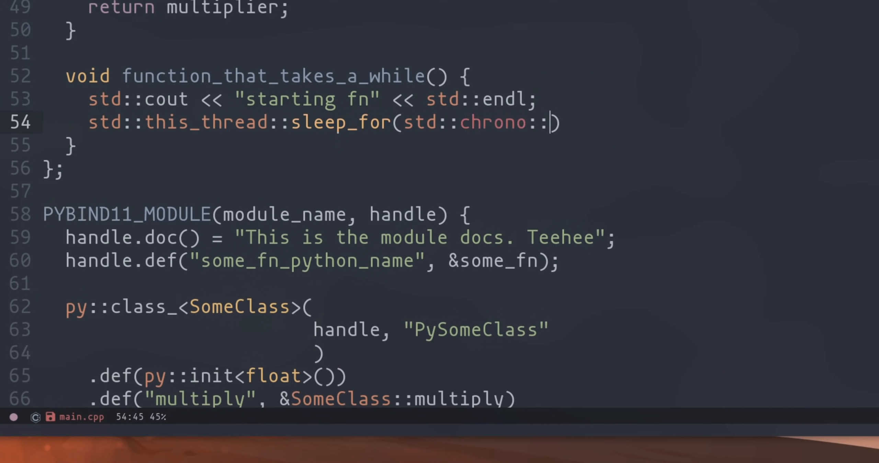
text(milliseconds(2000));)
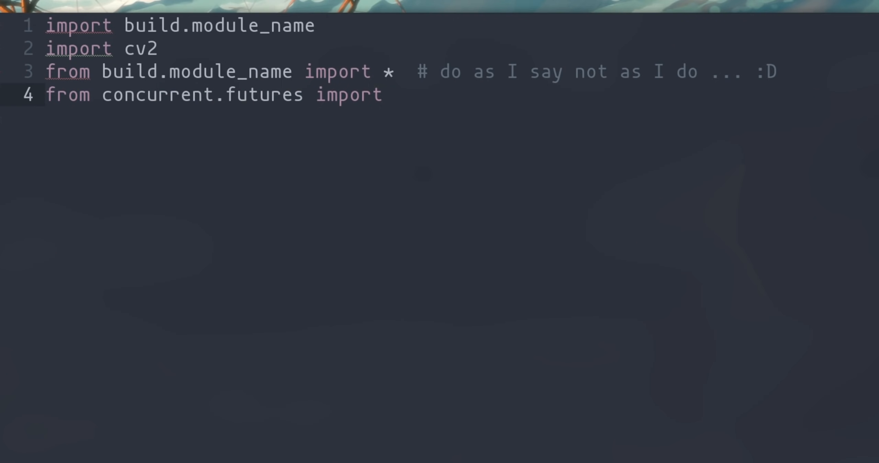
text(starting fn" << std::endl;)
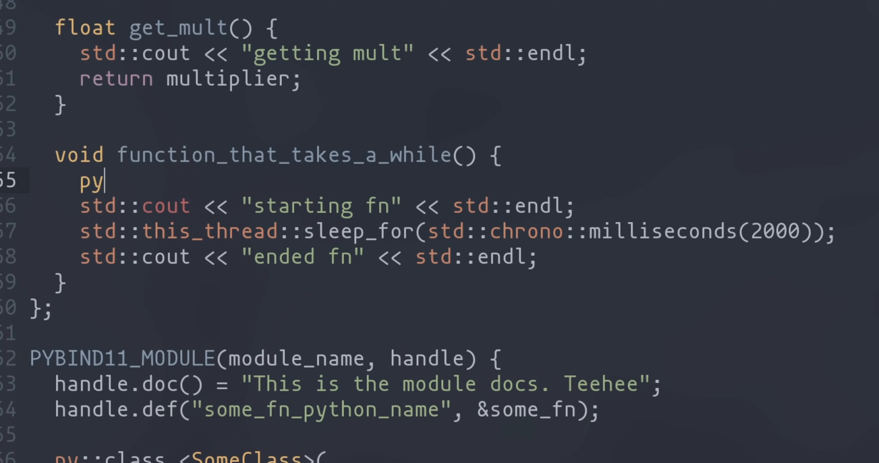
text(::gil_scoped_release rel)
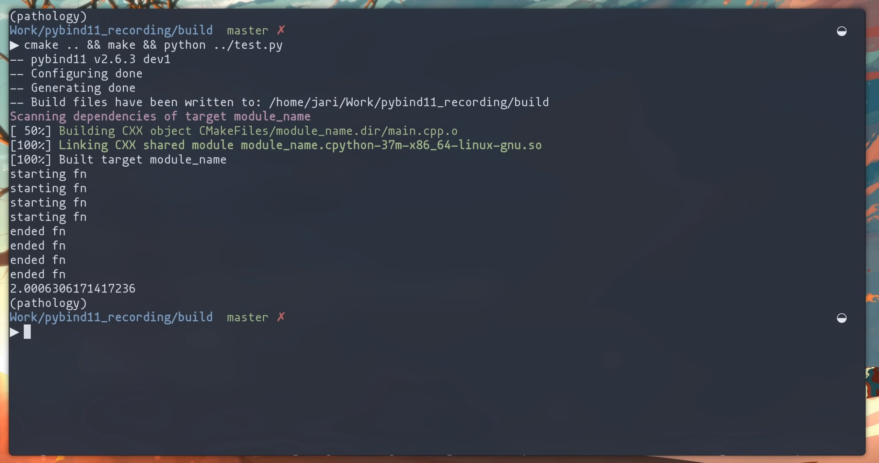
text(cla)
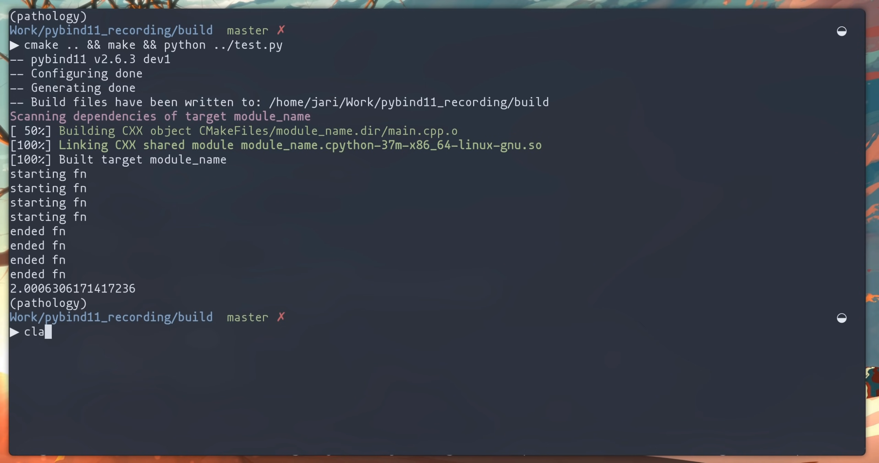